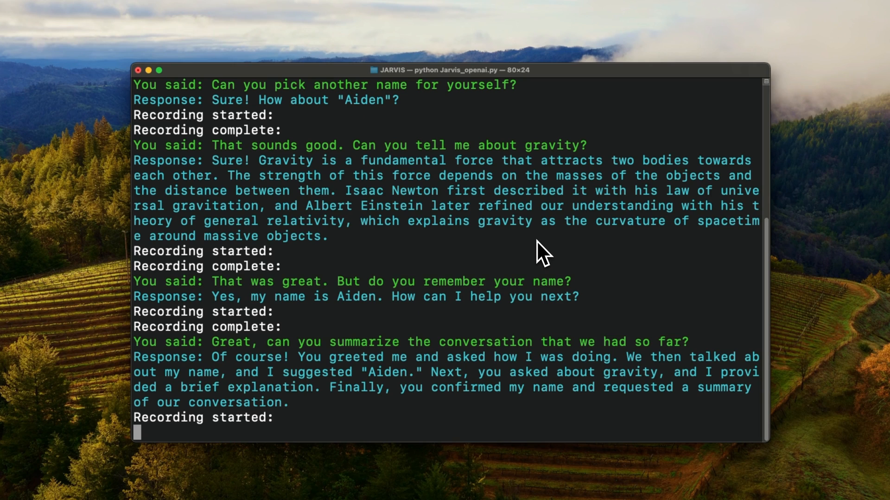
Step: Scroll the Terminal log to the latest transcribed exchange ending with the spoken thanks
scroll(down, 3)
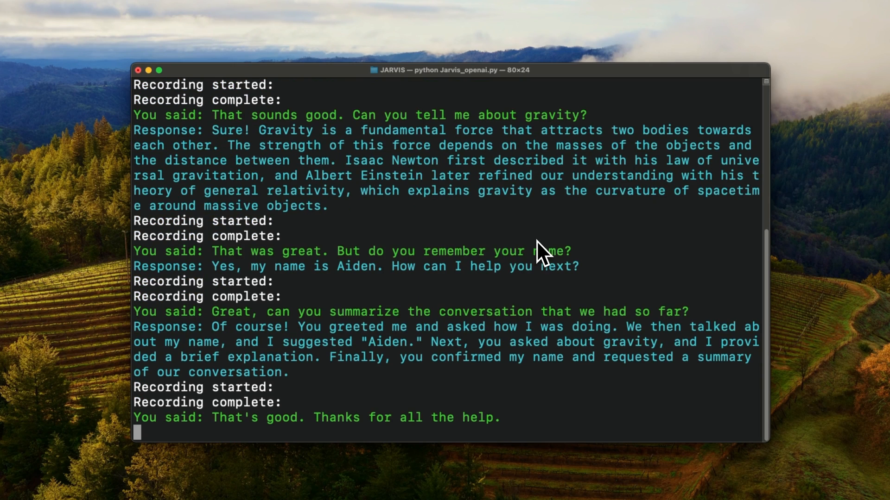
scroll(down, 3)
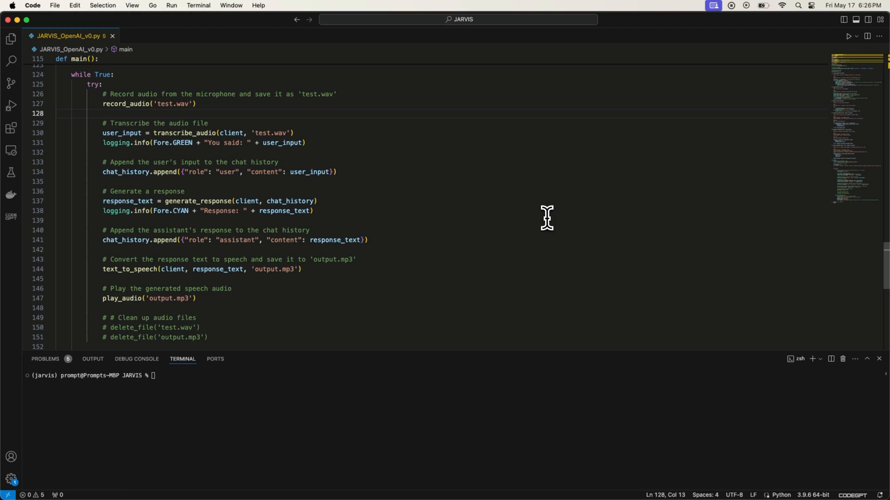
click(102, 113)
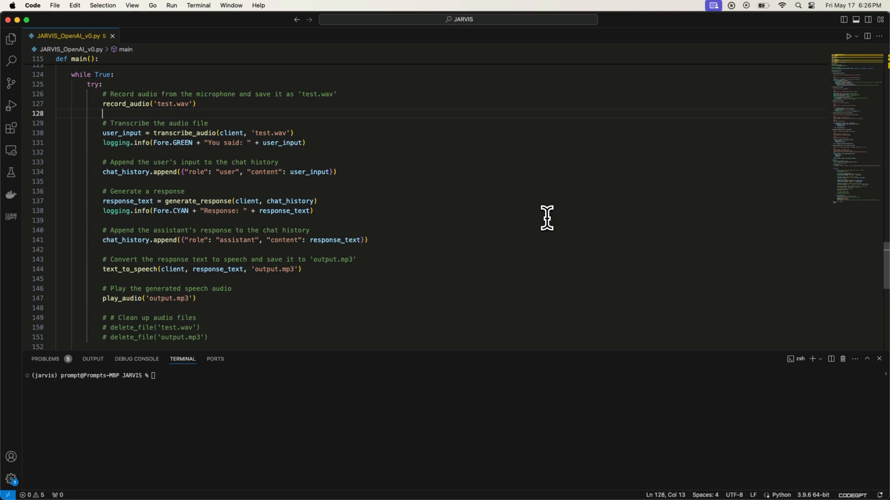
mouse_move(465, 214)
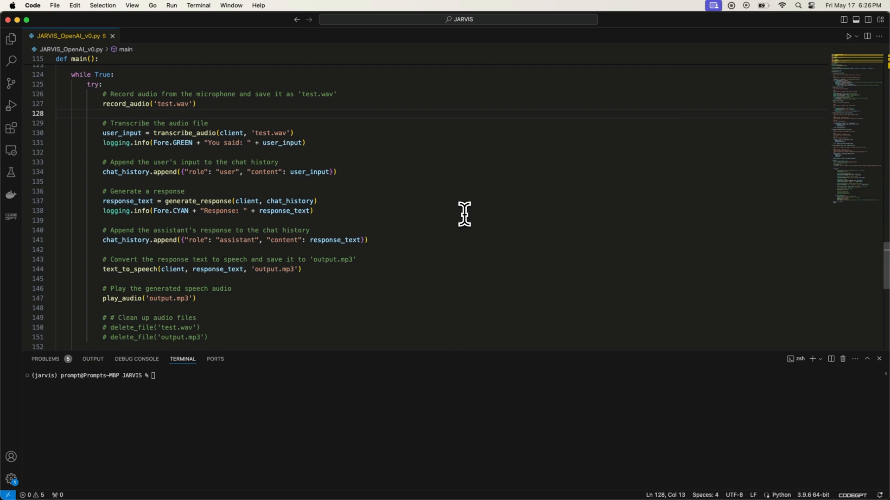
mouse_move(165, 78)
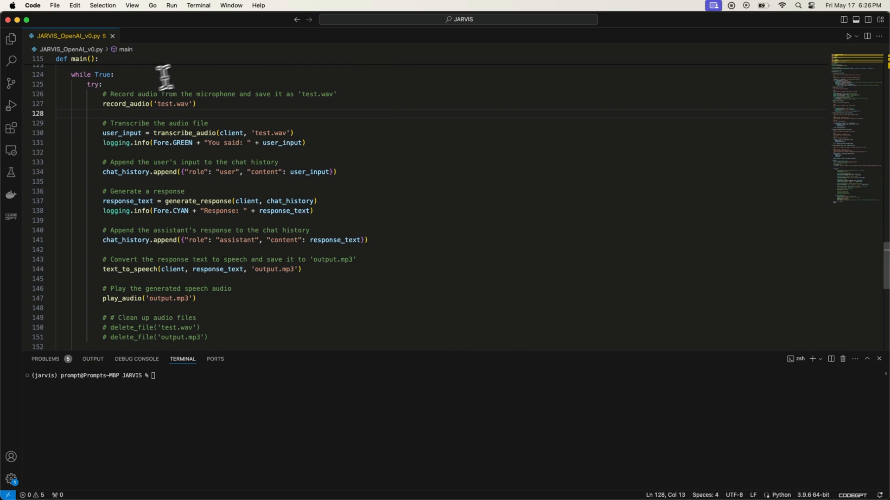
click(204, 104)
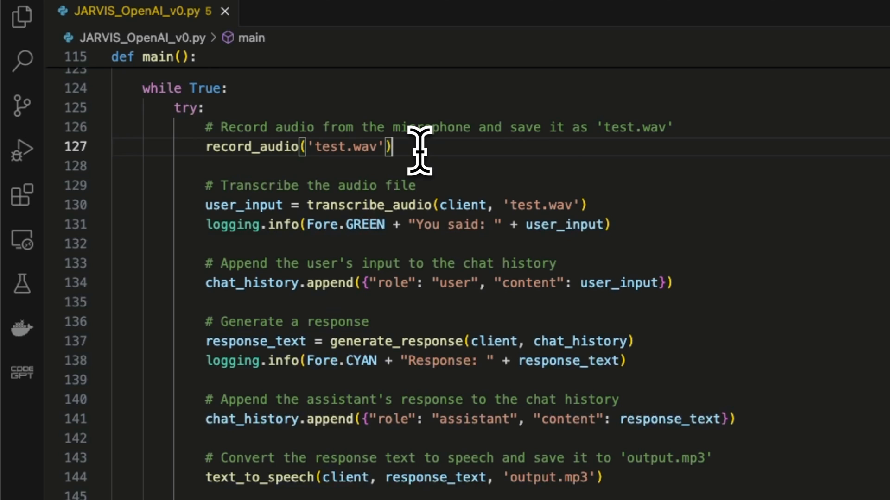
double_click(348, 146)
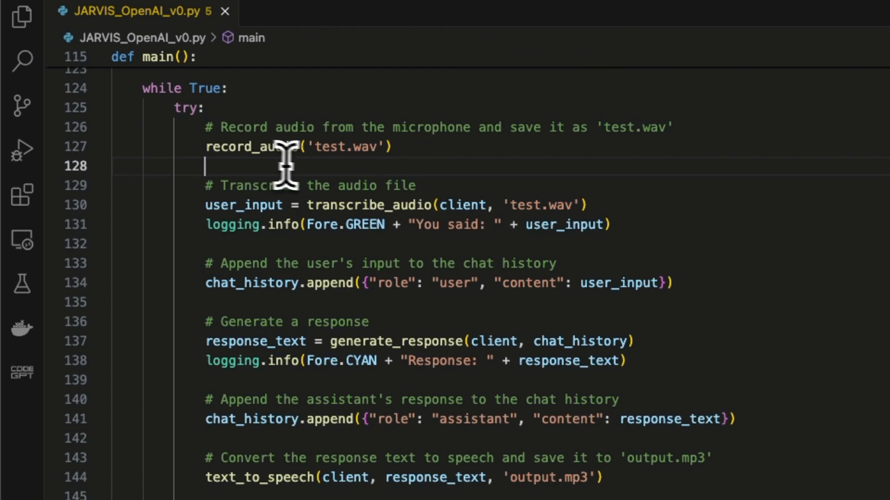
mouse_move(292, 219)
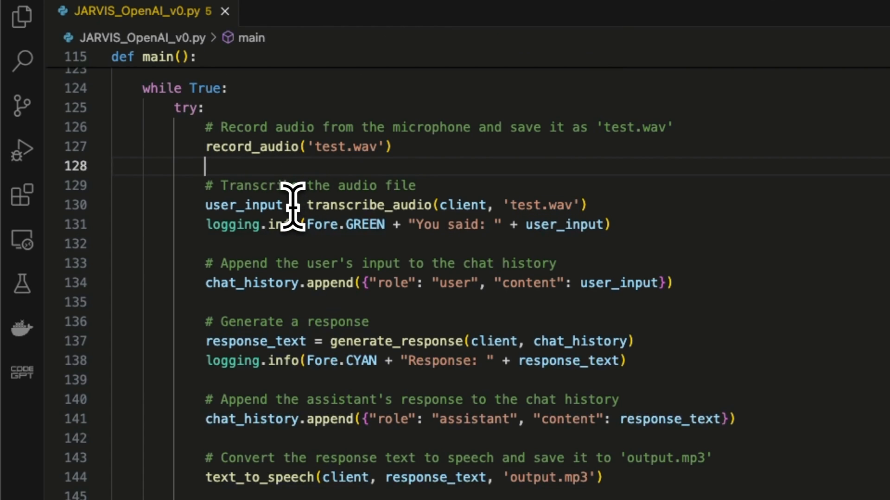
mouse_move(304, 190)
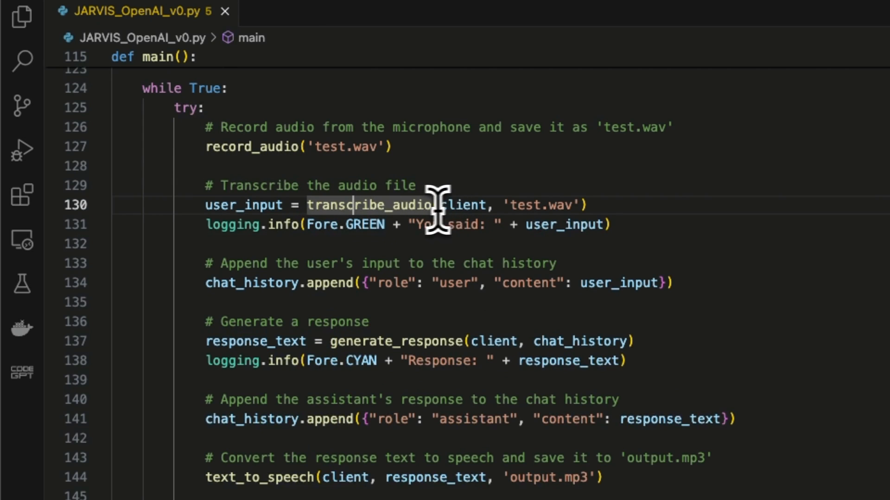
mouse_move(528, 216)
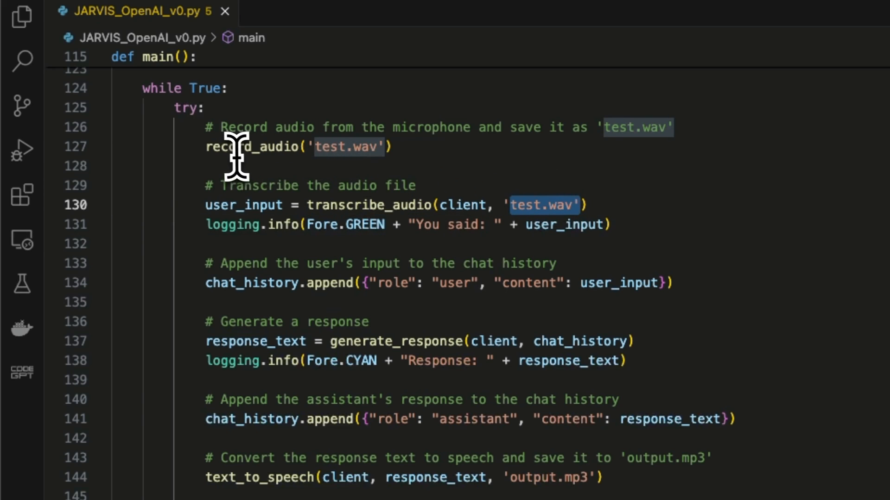
mouse_move(476, 206)
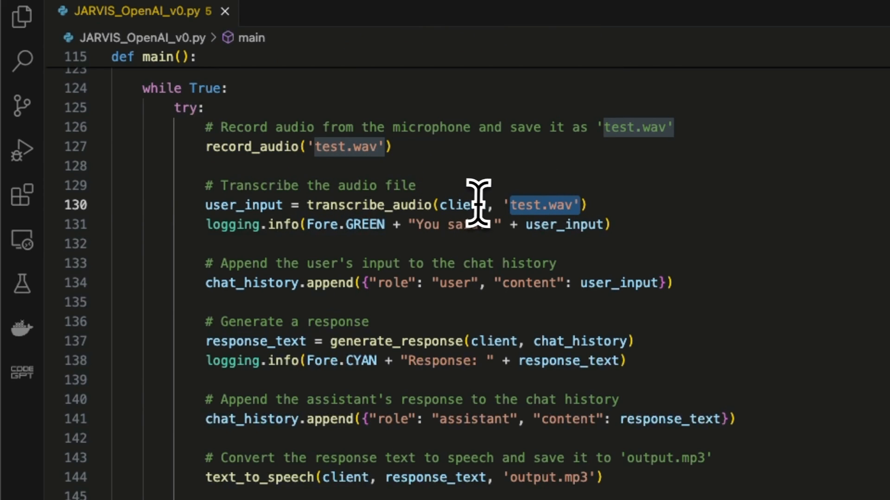
scroll(up, 3)
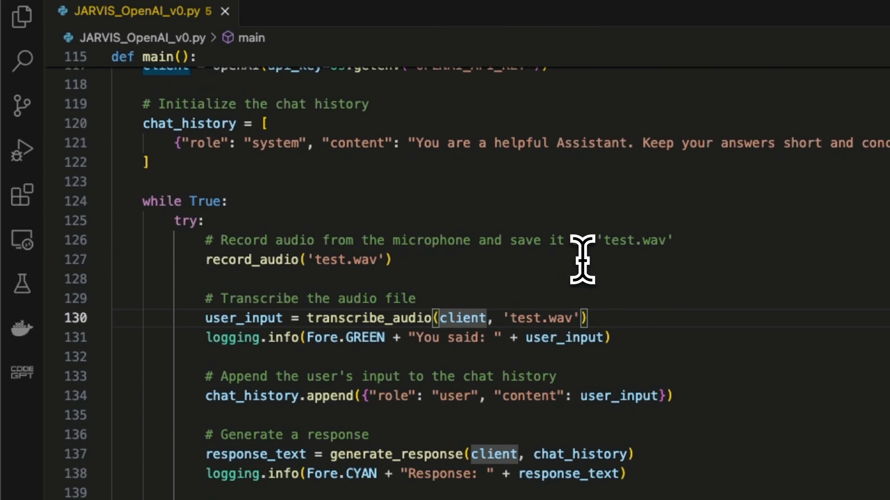
scroll(up, 3)
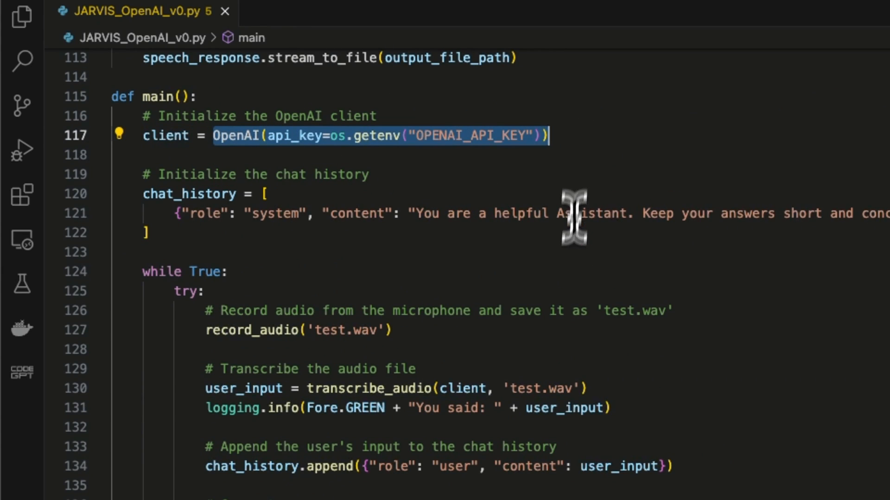
scroll(down, 3)
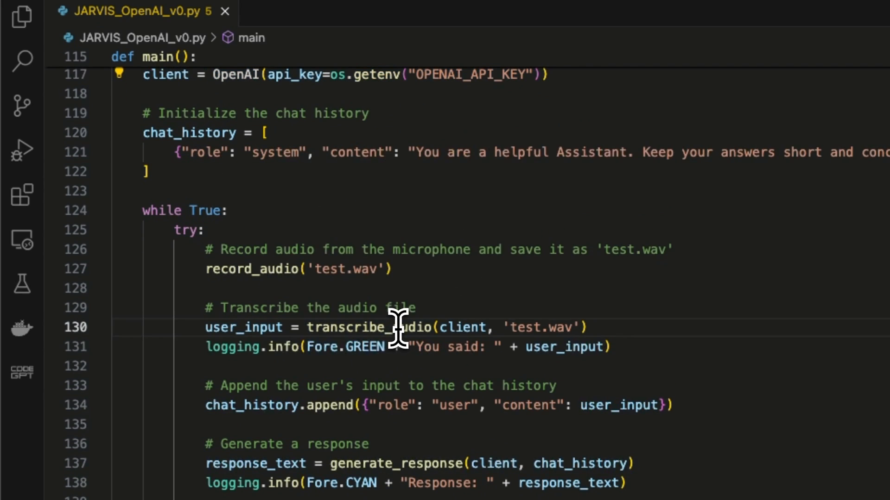
scroll(down, 3)
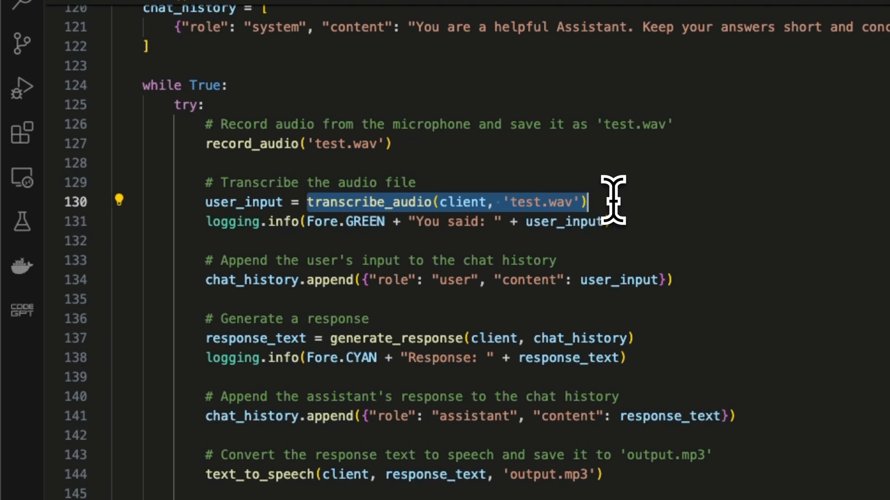
double_click(244, 203)
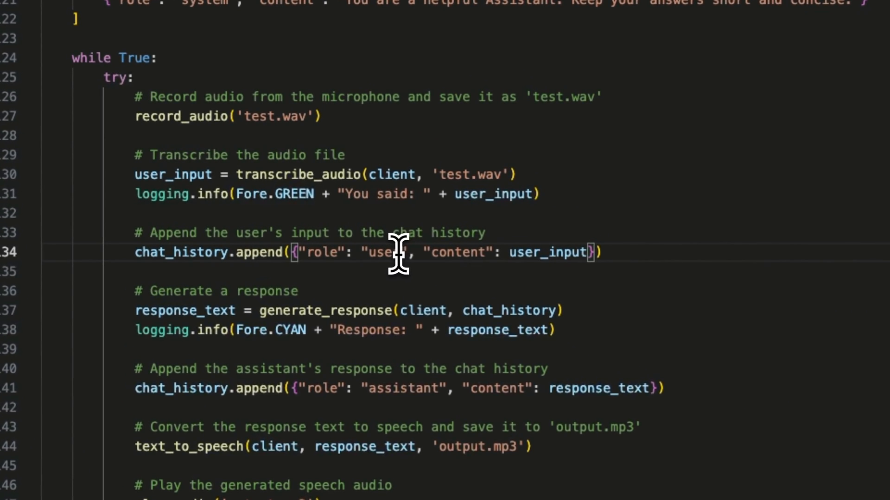
double_click(549, 252)
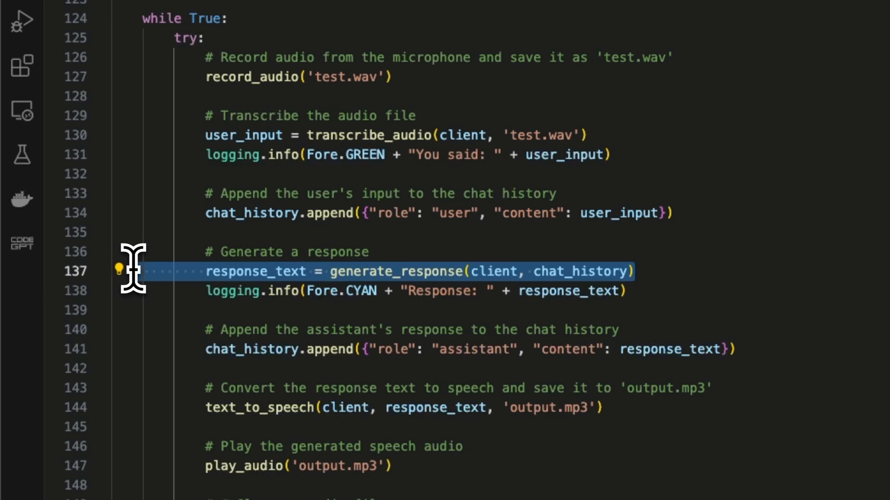
mouse_move(564, 270)
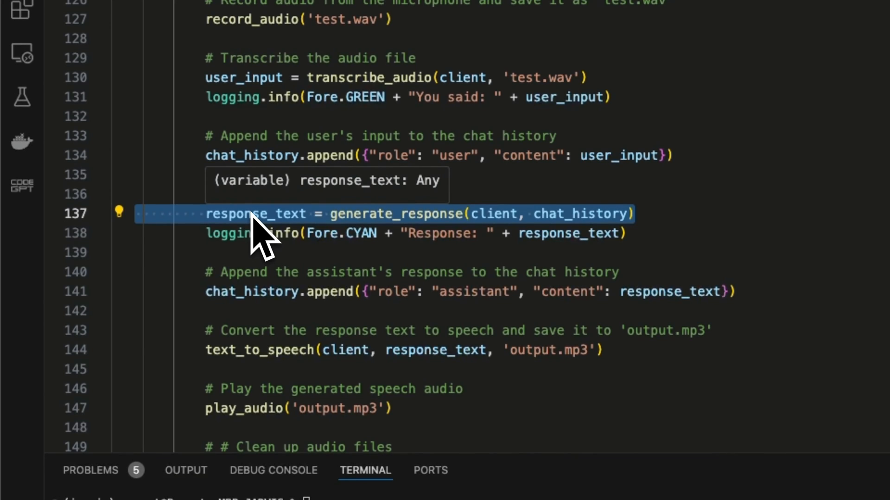
mouse_move(267, 238)
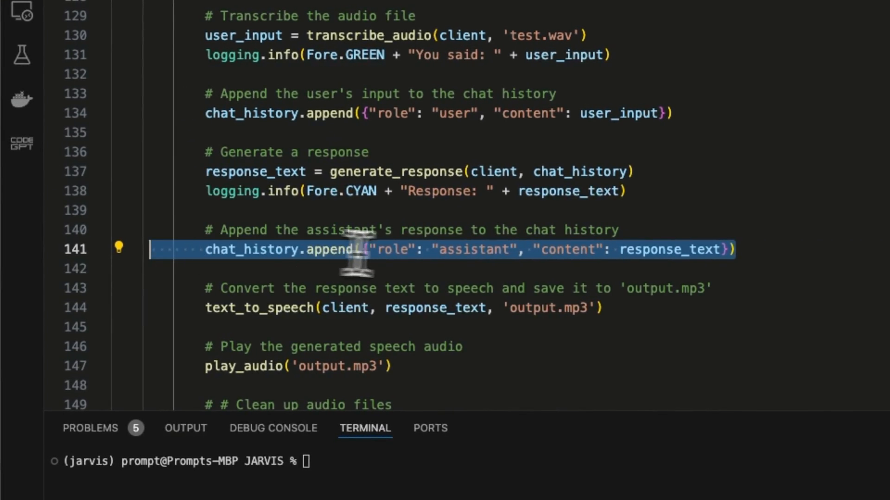
click(474, 249)
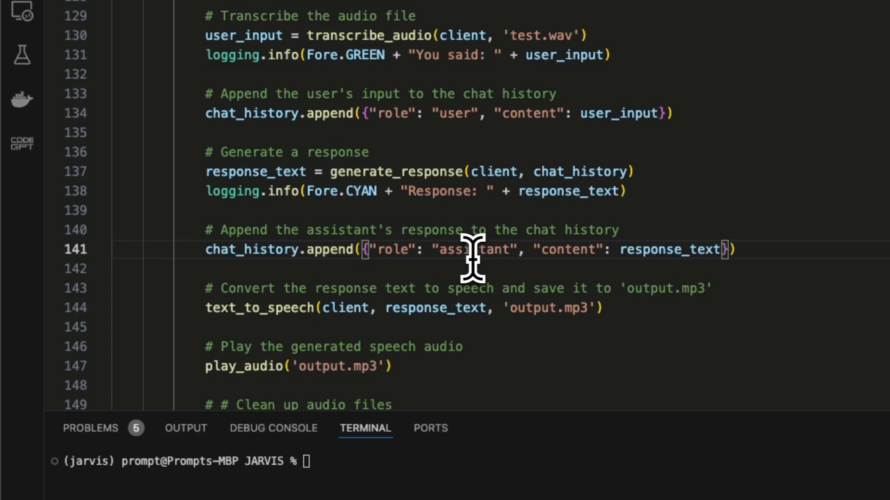
scroll(up, 3)
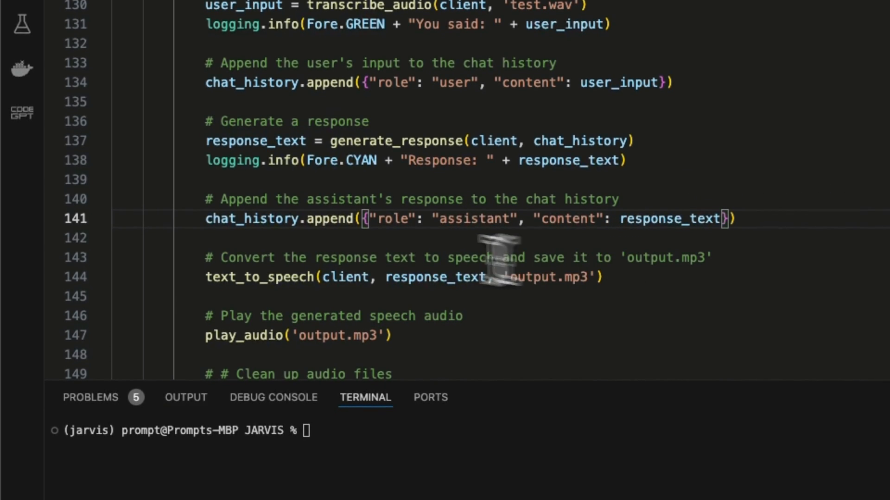
click(406, 277)
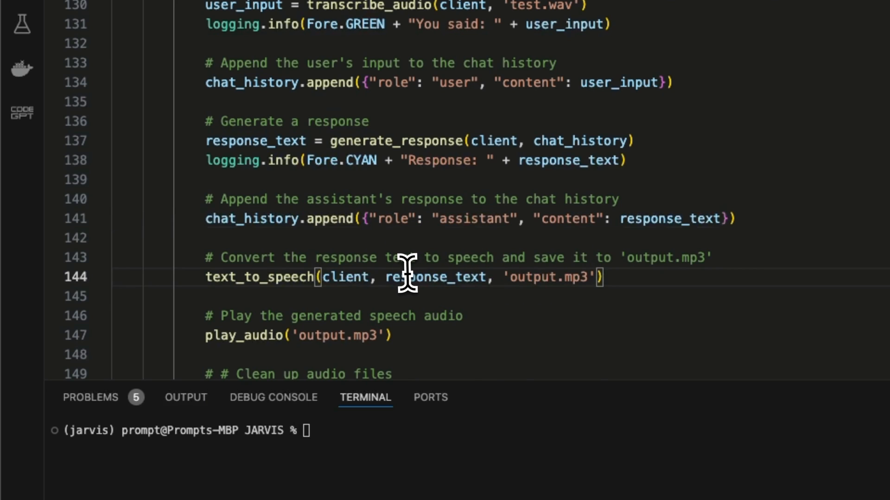
double_click(551, 277)
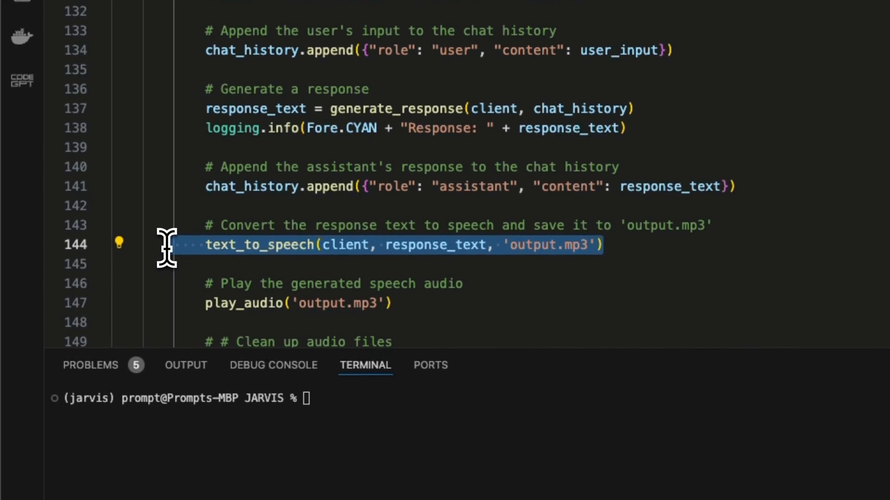
double_click(433, 244)
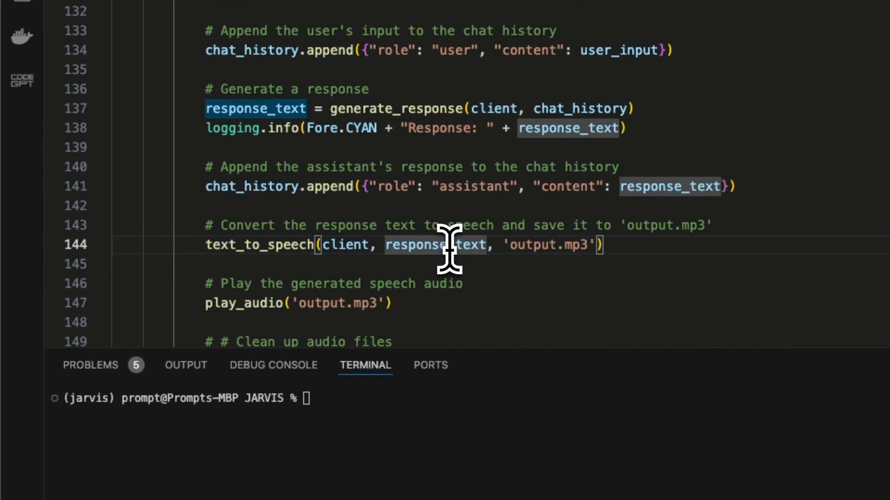
mouse_move(494, 262)
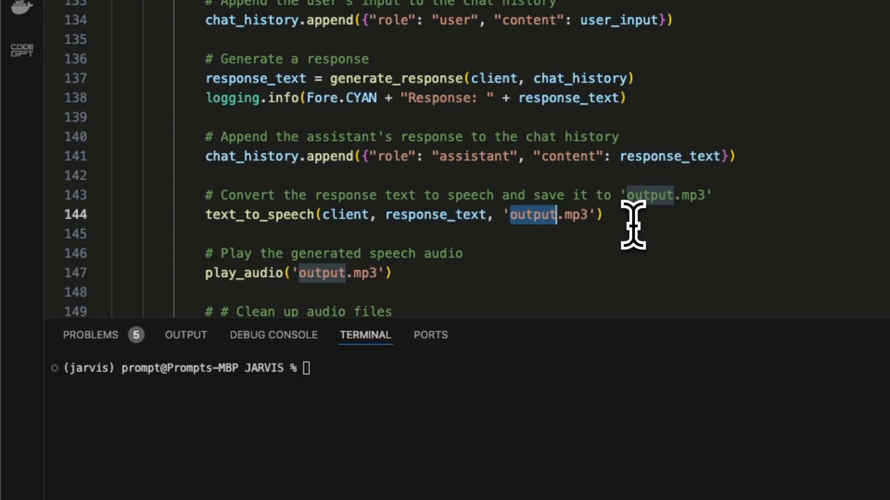
double_click(244, 273)
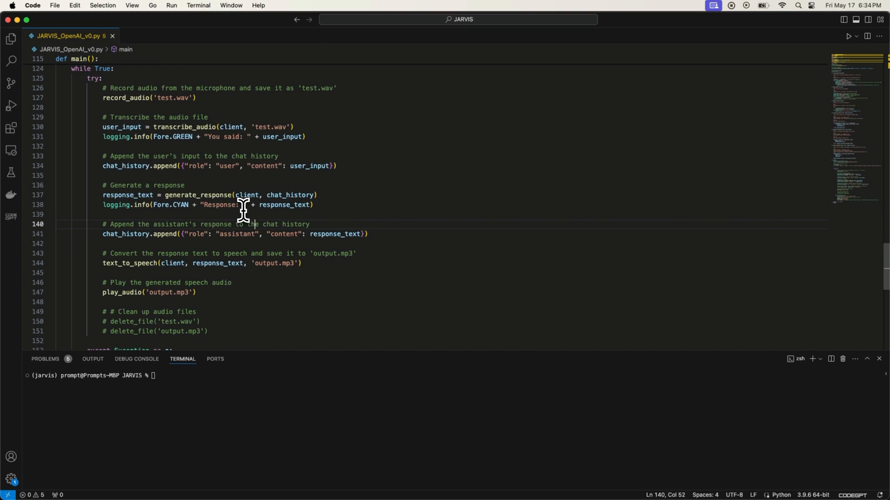
mouse_move(298, 195)
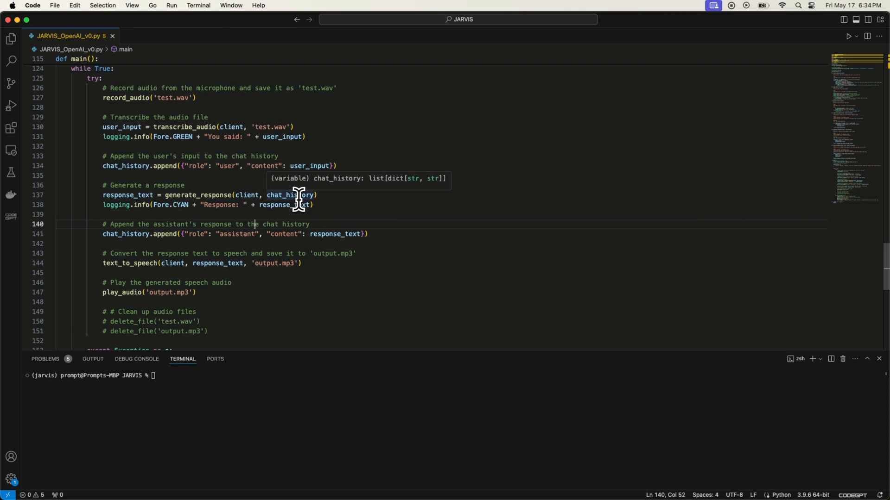
mouse_move(241, 194)
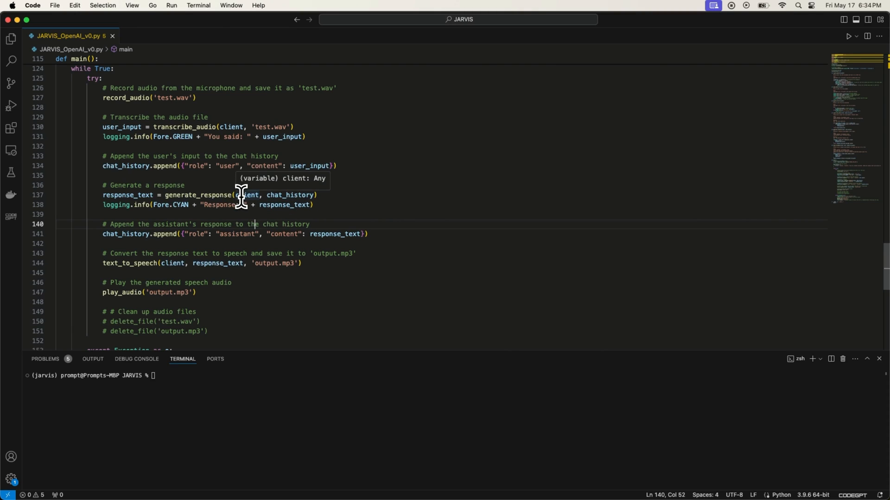
mouse_move(211, 172)
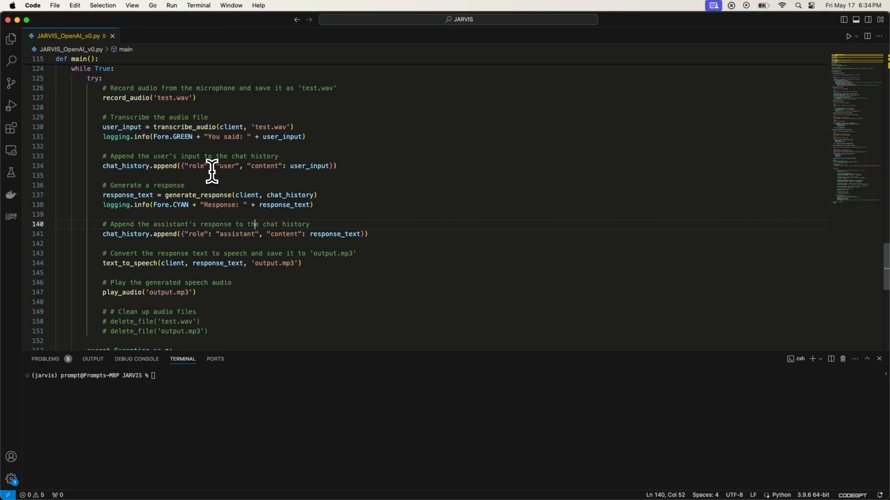
scroll(up, 3)
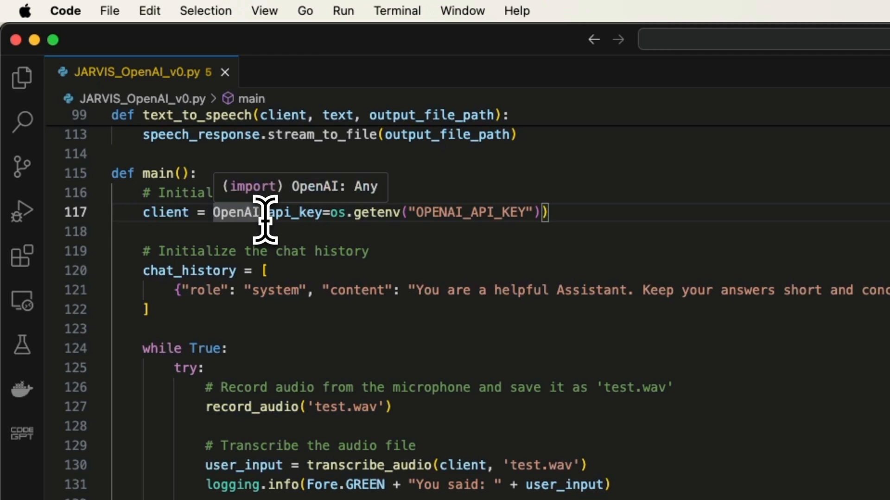
mouse_move(338, 247)
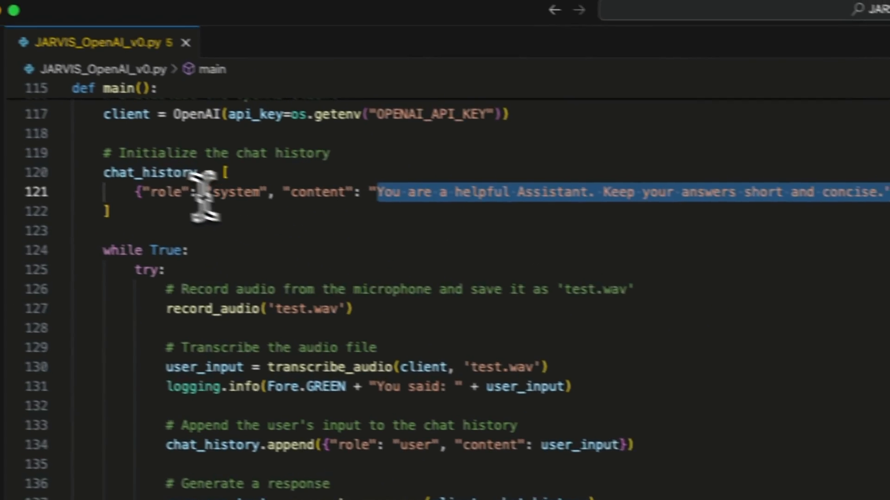
double_click(163, 179)
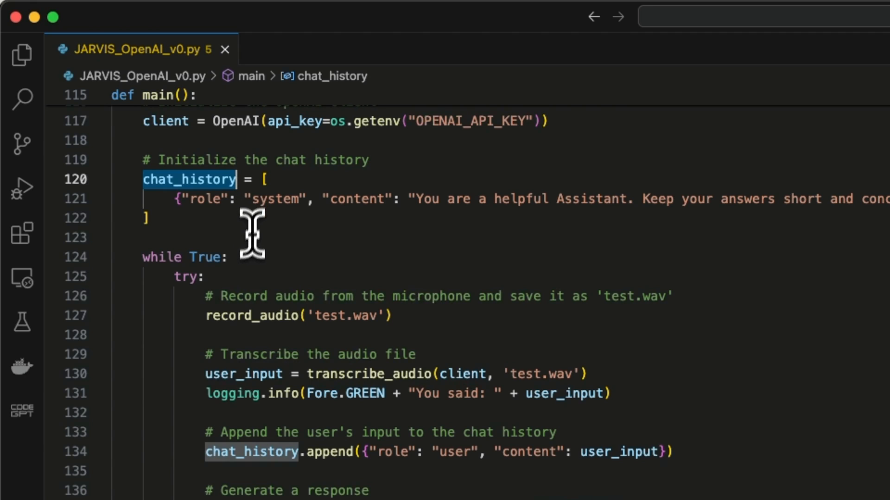
mouse_move(300, 330)
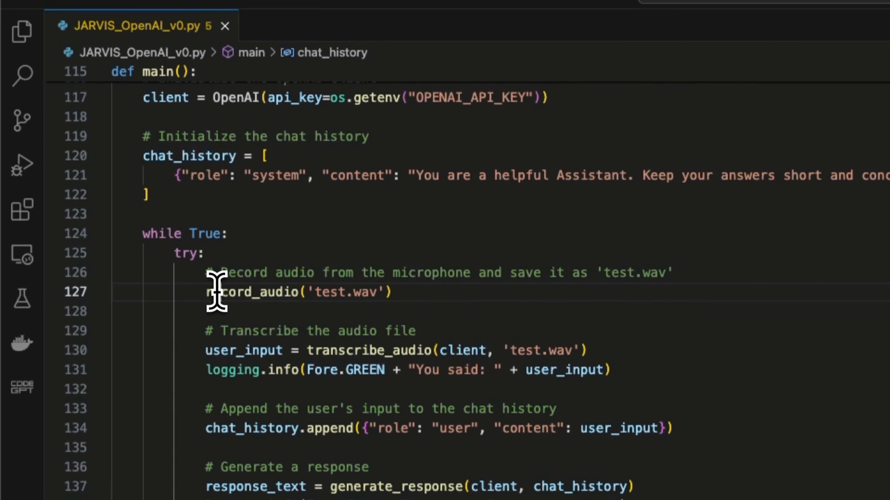
mouse_move(262, 292)
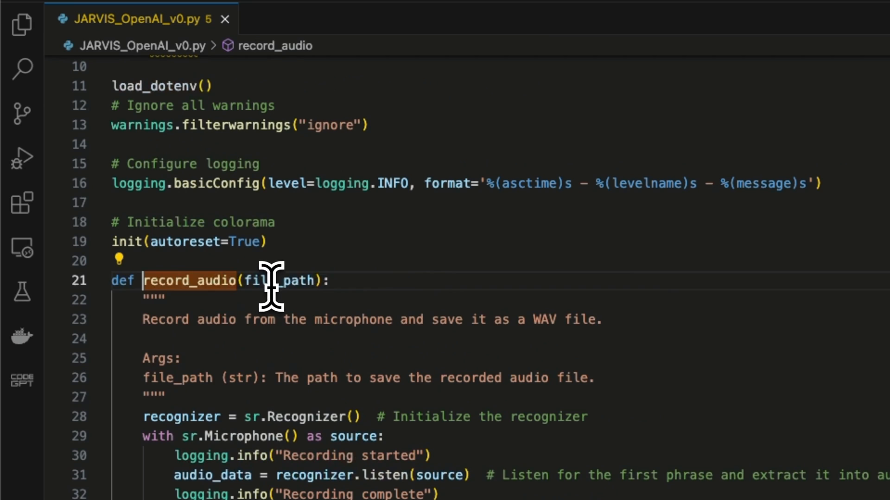
scroll(up, 3)
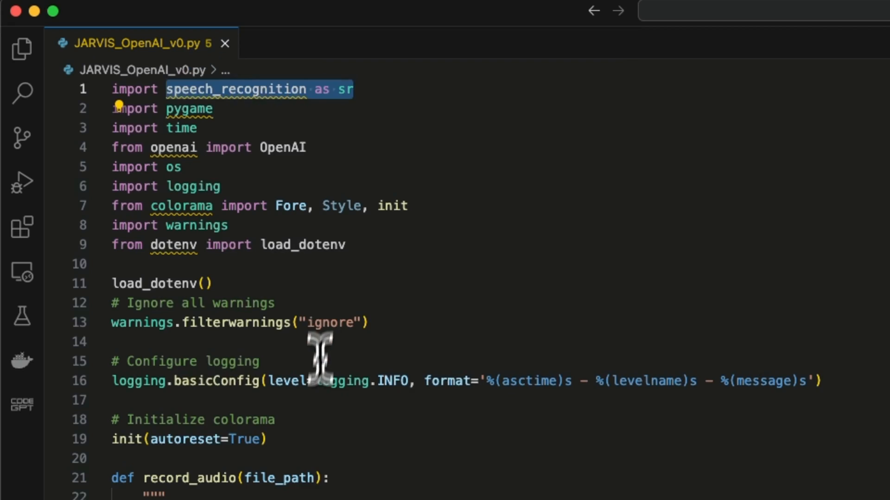
scroll(down, 3)
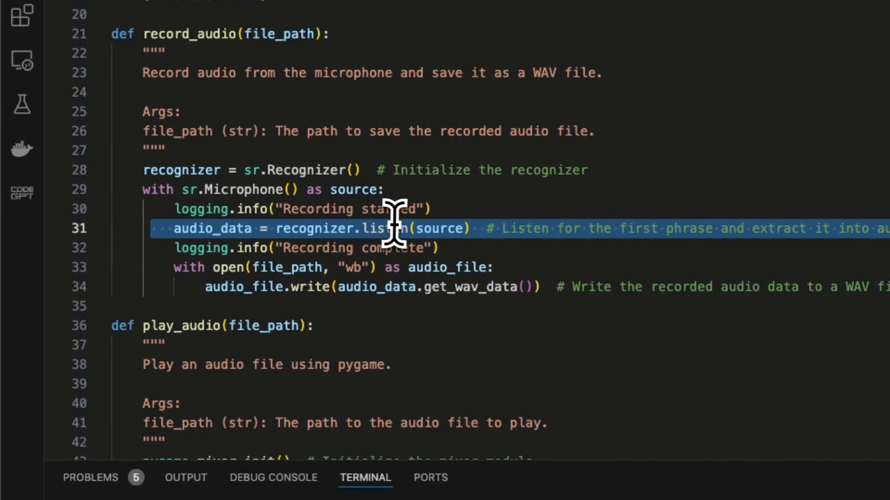
mouse_move(485, 229)
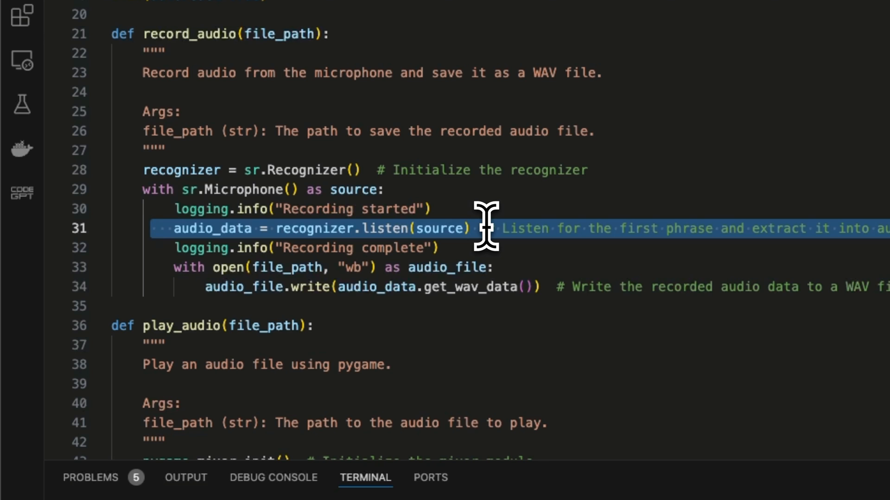
mouse_move(556, 292)
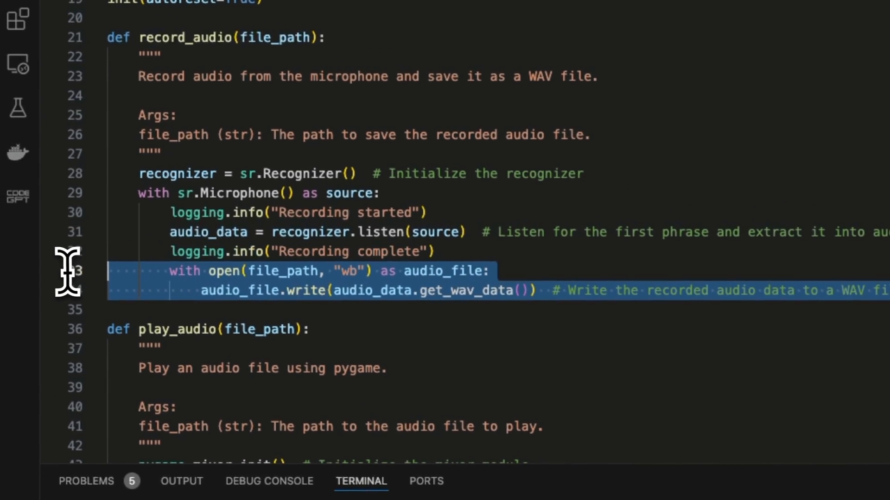
scroll(down, 3)
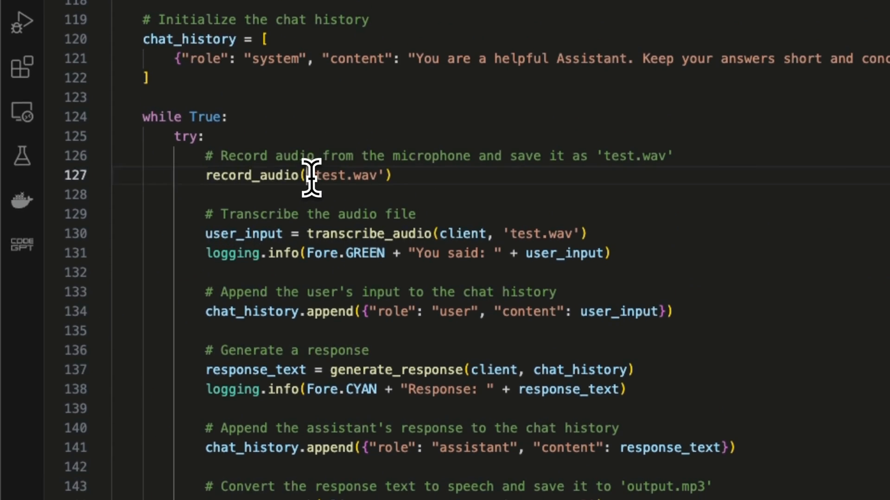
Step: Point out the test.wav file name, then move down to main()'s try block near line 125
double_click(342, 176)
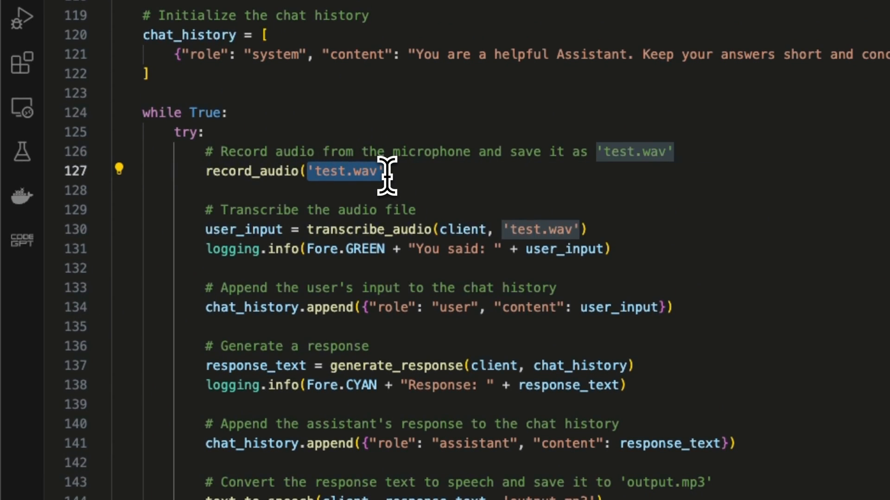
mouse_move(264, 238)
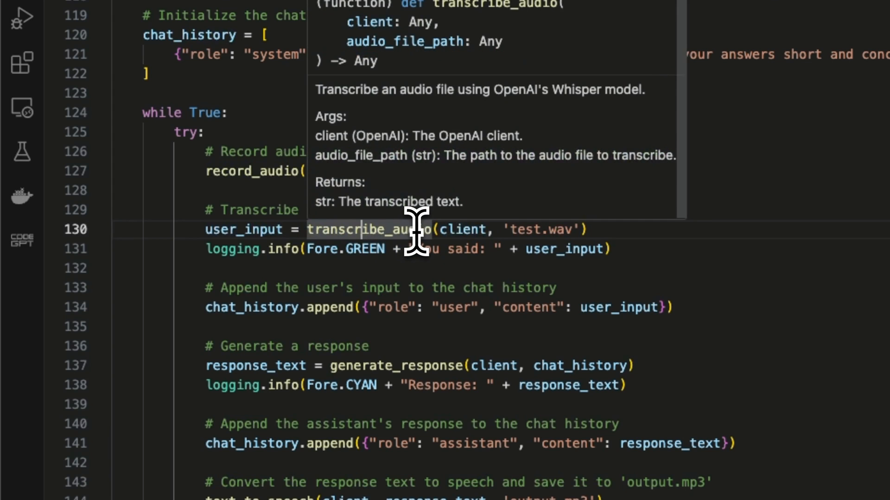
mouse_move(431, 233)
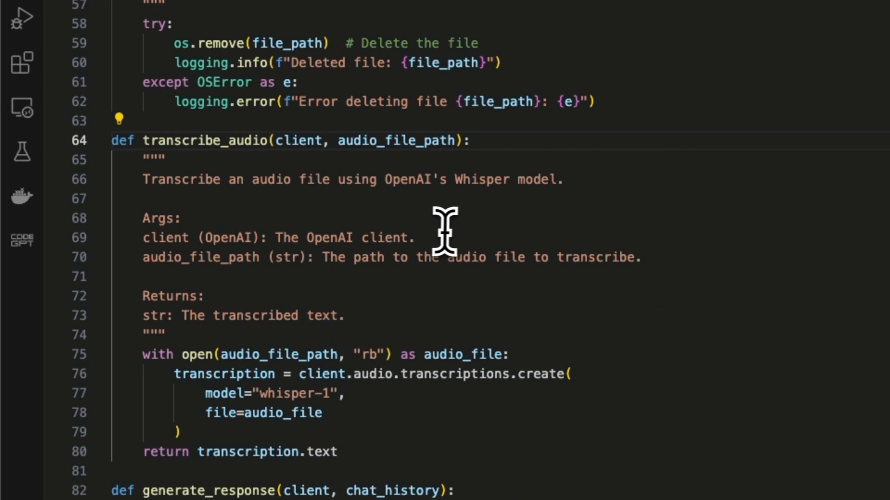
scroll(down, 3)
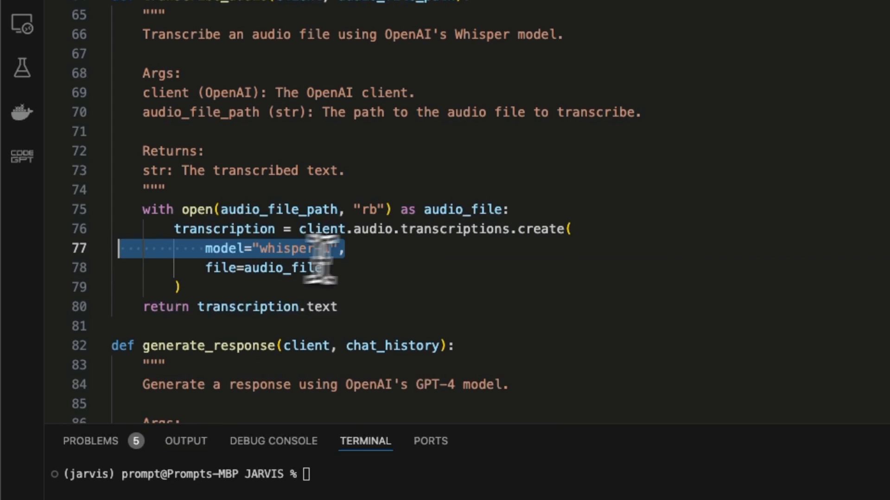
mouse_move(321, 229)
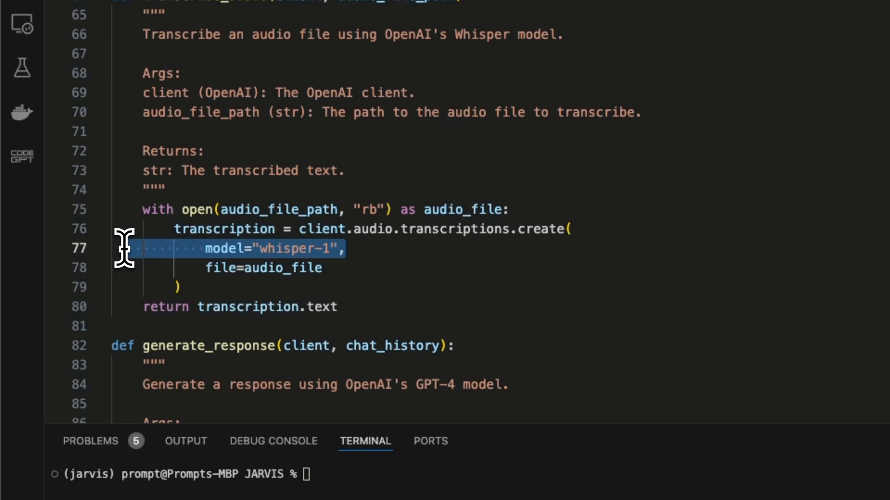
mouse_move(380, 256)
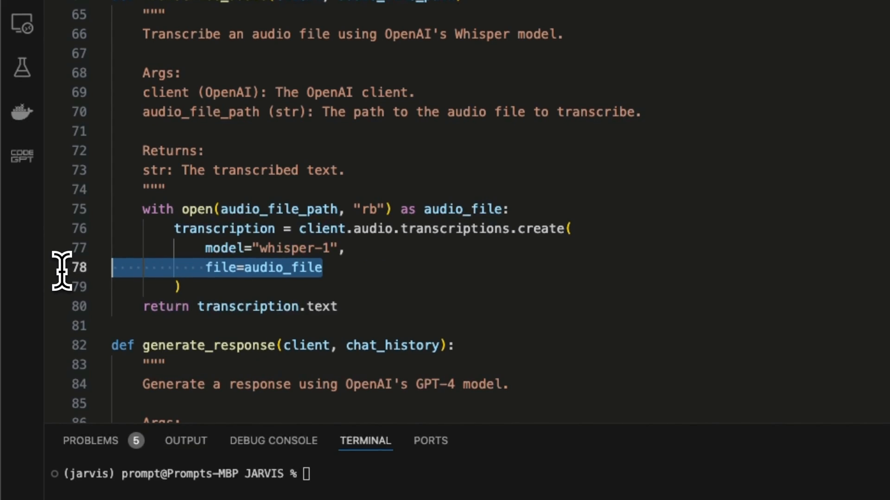
mouse_move(286, 267)
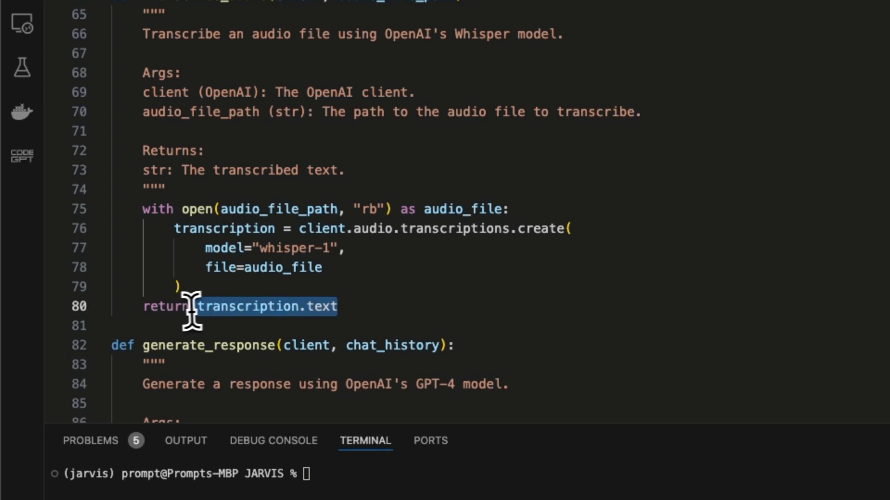
mouse_move(304, 251)
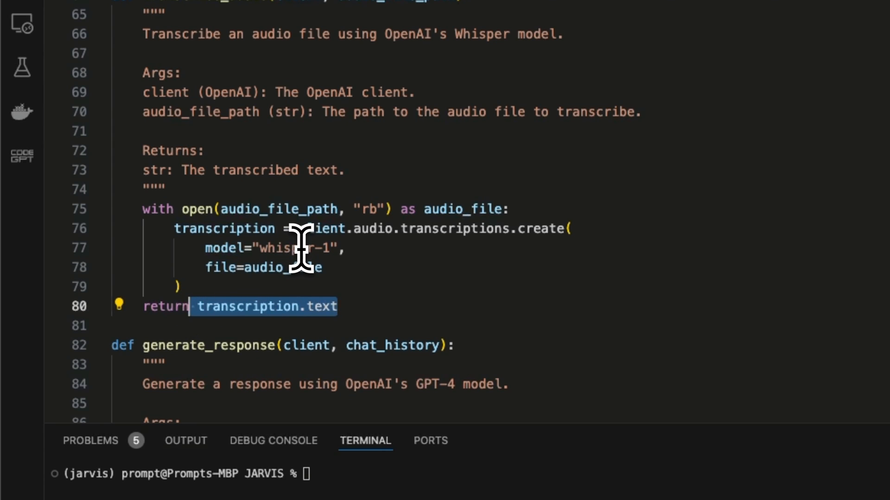
scroll(down, 3)
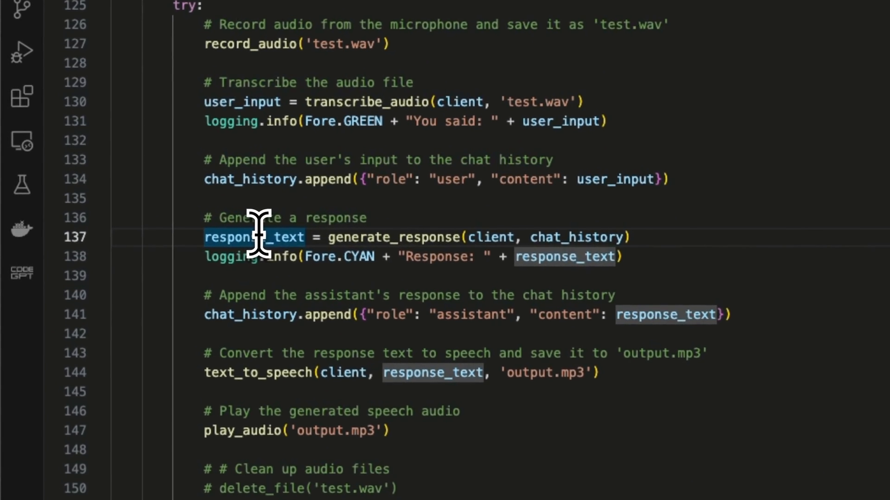
mouse_move(363, 187)
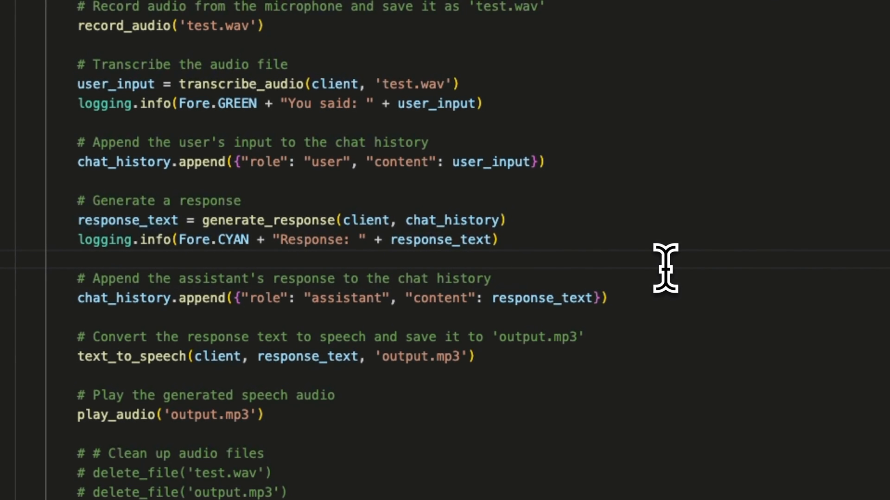
mouse_move(588, 258)
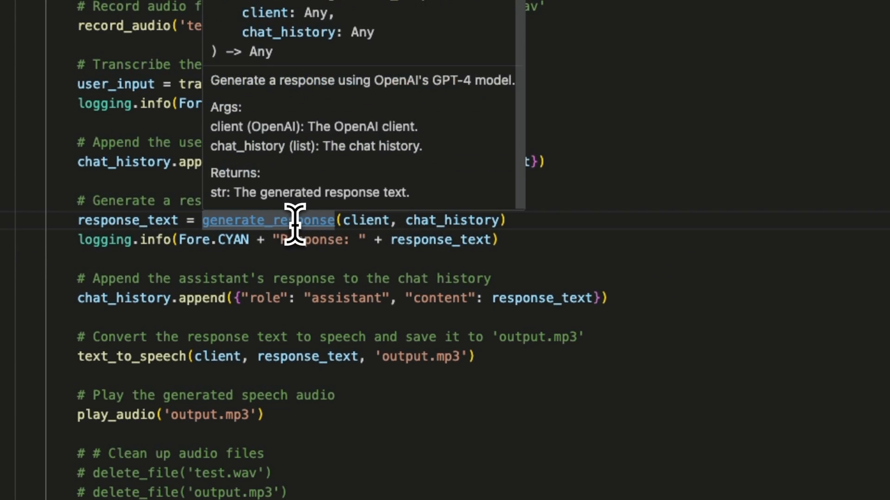
Step: Jump from the generate_response call on line 137 to its gpt-4o definition at line 82
click(269, 221)
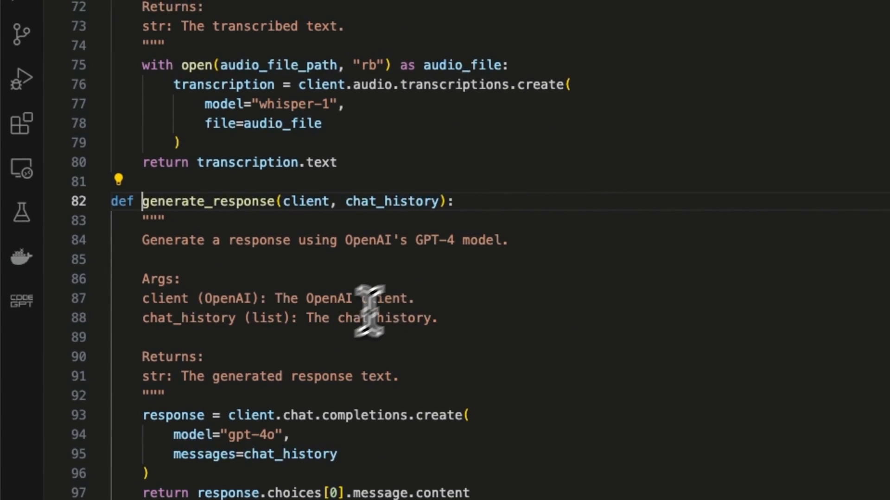
mouse_move(307, 201)
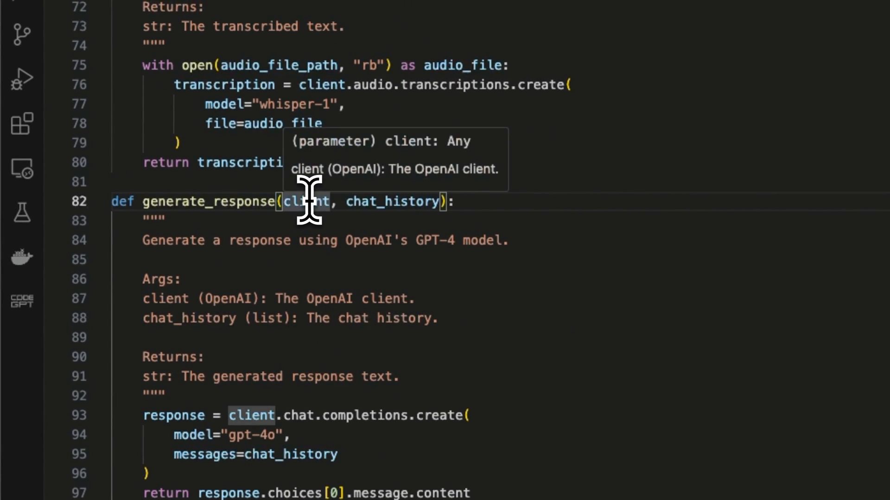
Step: Return to line 144 in main() to show the text_to_speech call saving 'output.mp3' and its docstring
scroll(down, 3)
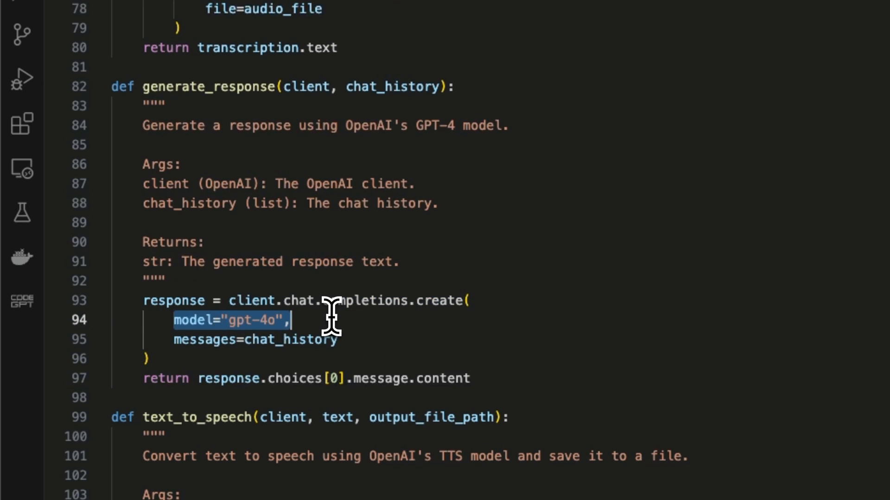
mouse_move(221, 346)
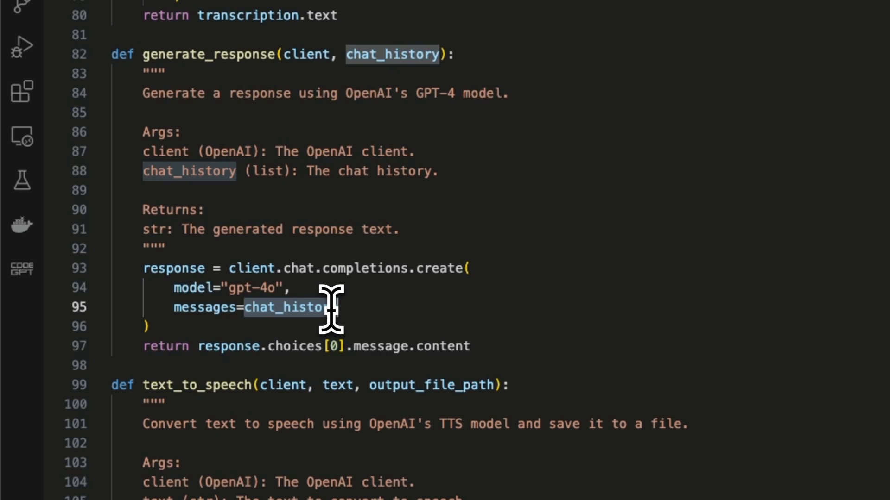
mouse_move(527, 297)
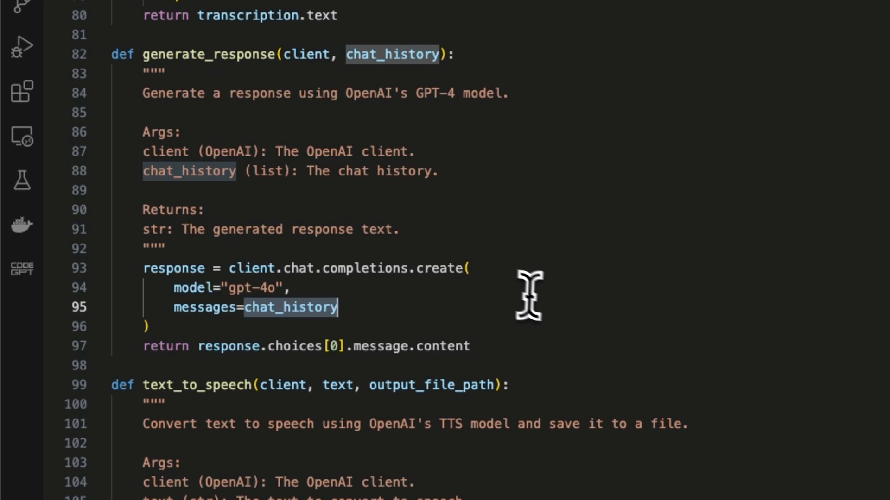
scroll(down, 3)
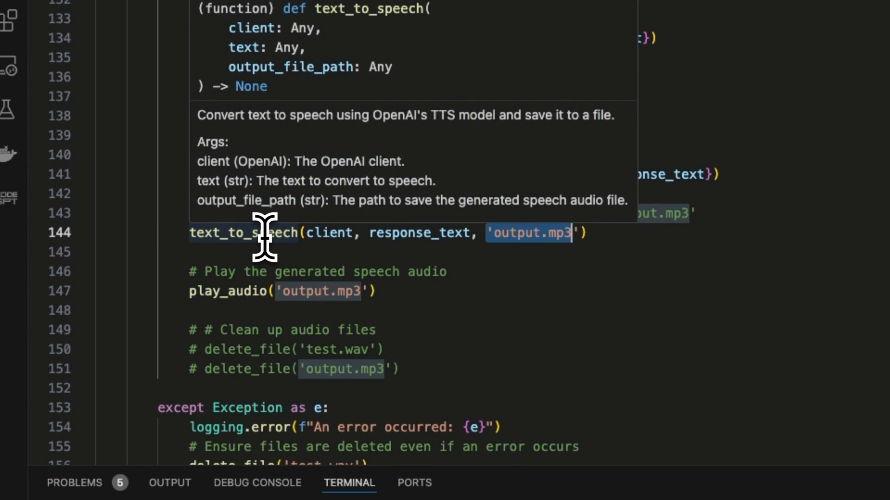
Step: Review text_to_speech's client.audio.speech.create call with tts-1 and the fable voice
scroll(up, 3)
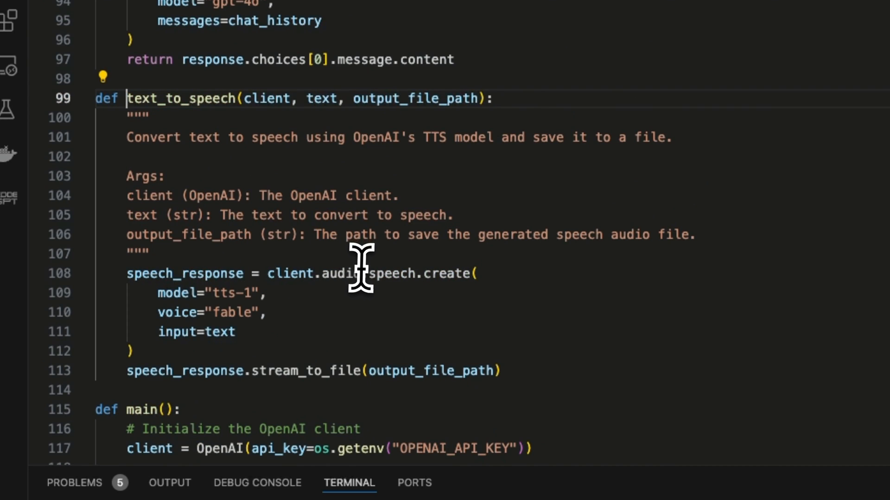
mouse_move(405, 371)
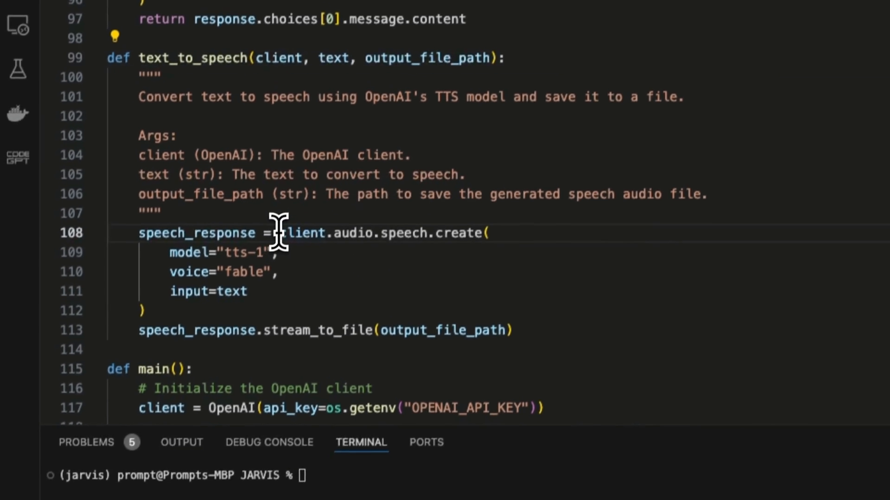
double_click(380, 233)
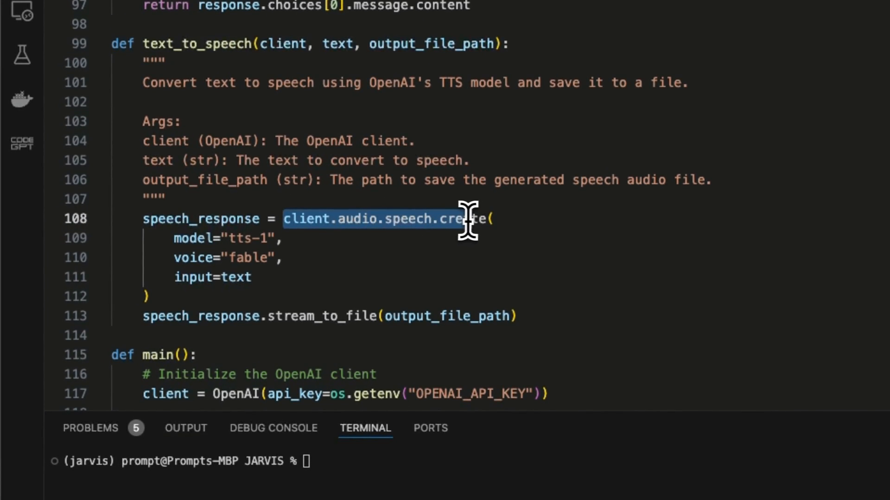
mouse_move(311, 219)
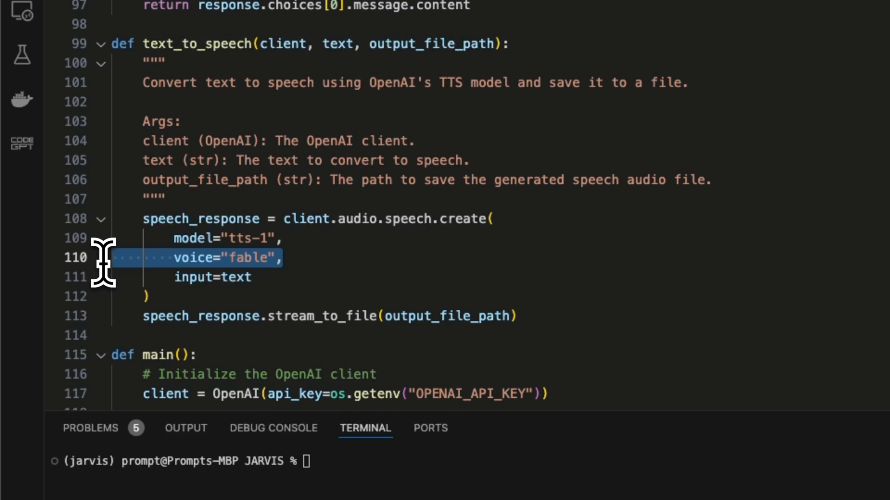
mouse_move(116, 286)
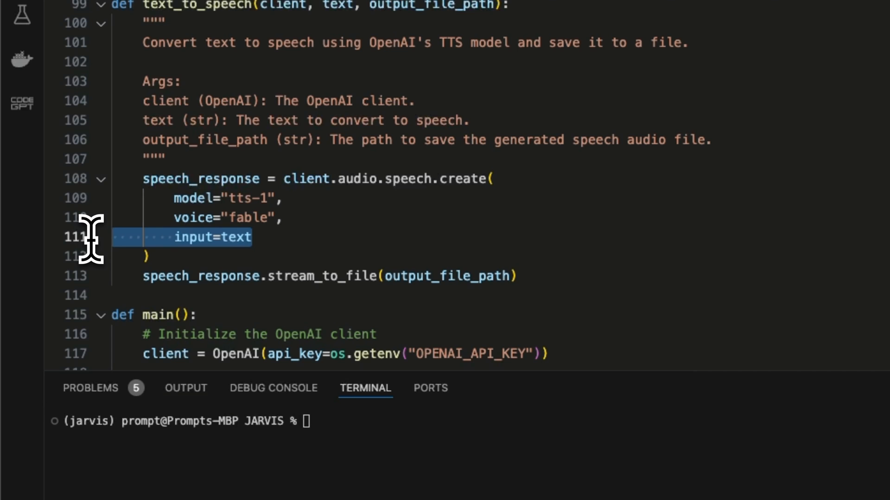
mouse_move(159, 278)
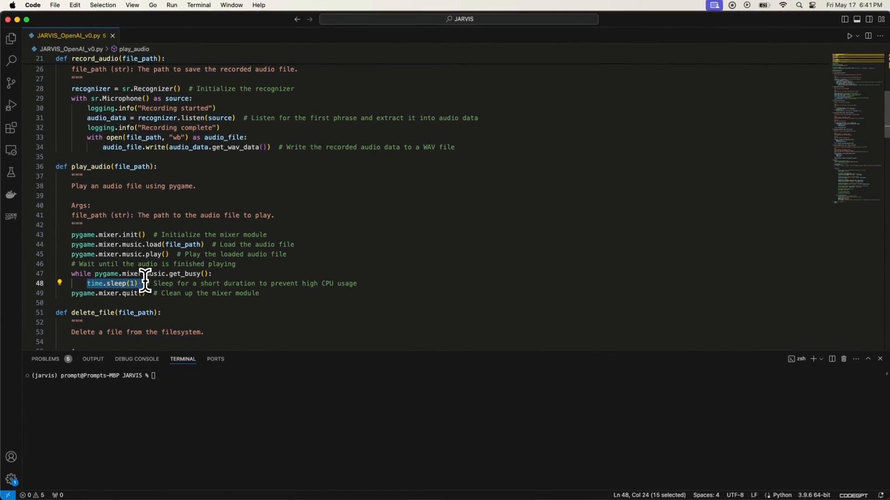
Step: Browse main() lines 140–161, the commented-out delete_file cleanup and the except handler
scroll(down, 3)
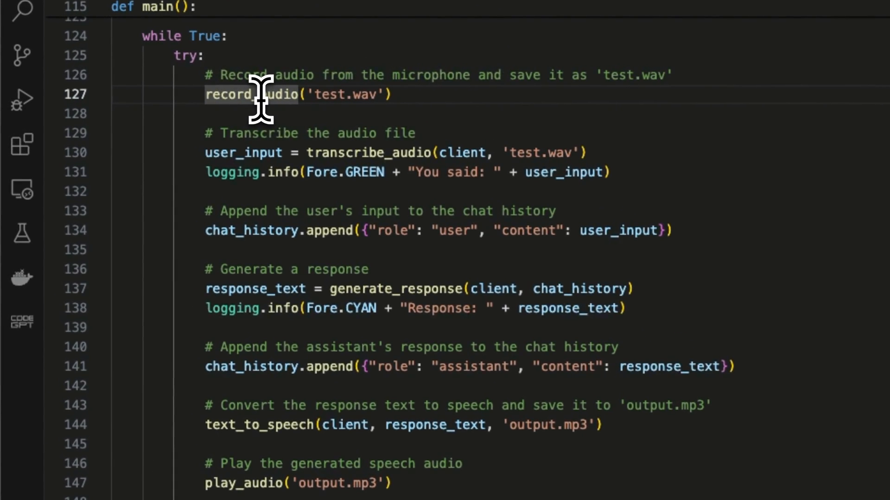
scroll(up, 3)
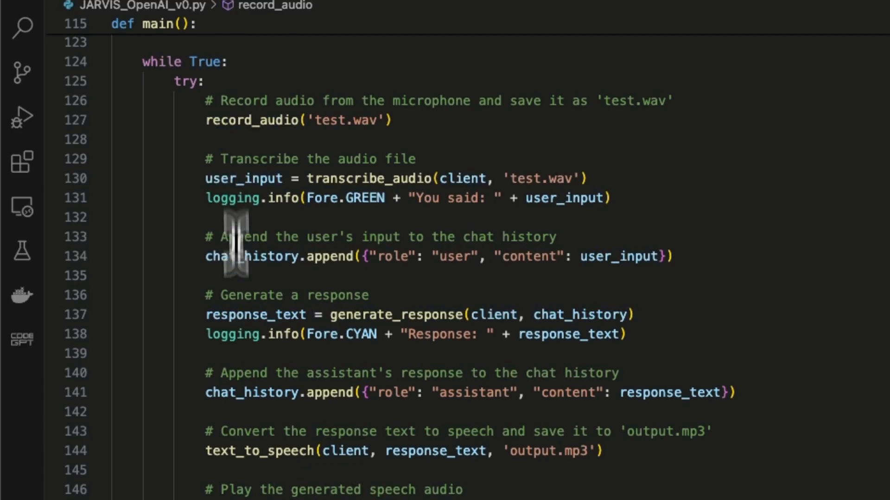
scroll(down, 3)
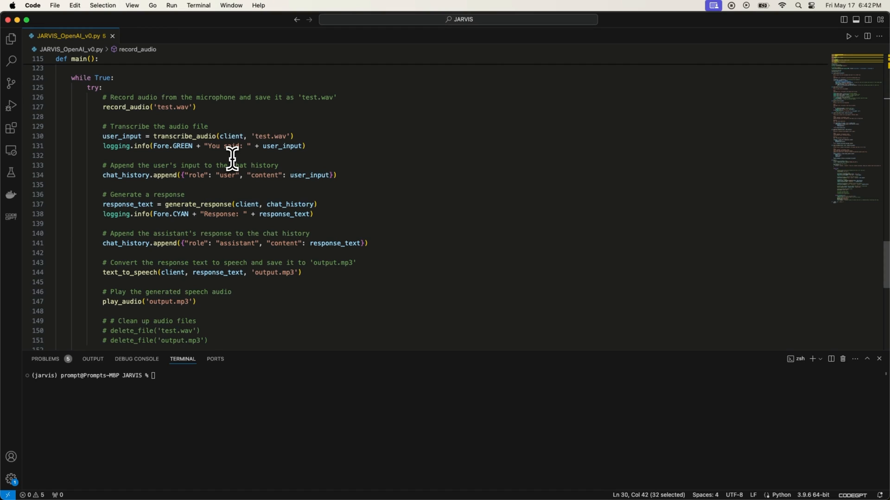
mouse_move(221, 149)
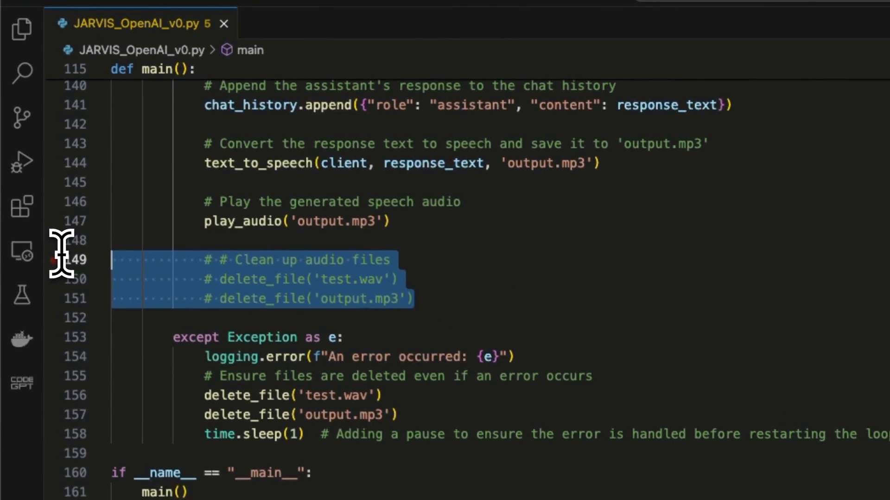
mouse_move(448, 329)
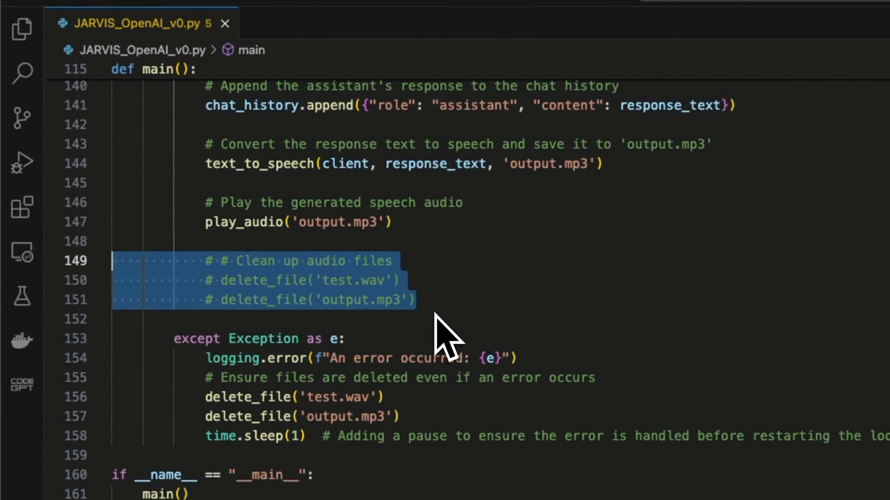